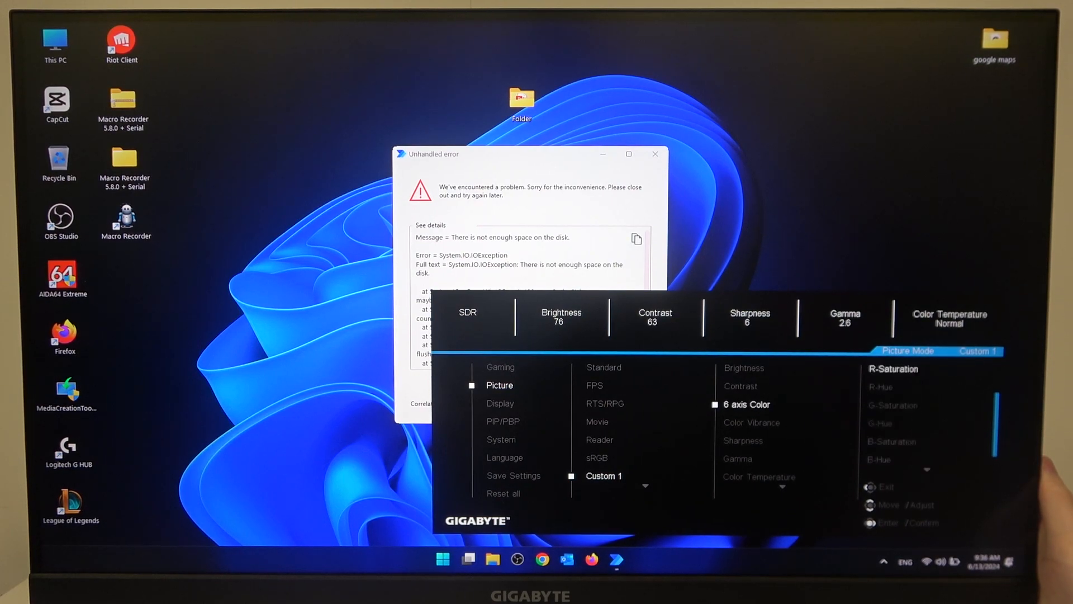
# Enter Color Temperature under Picture > Custom 1, leaving Normal selected.
pyautogui.click(758, 476)
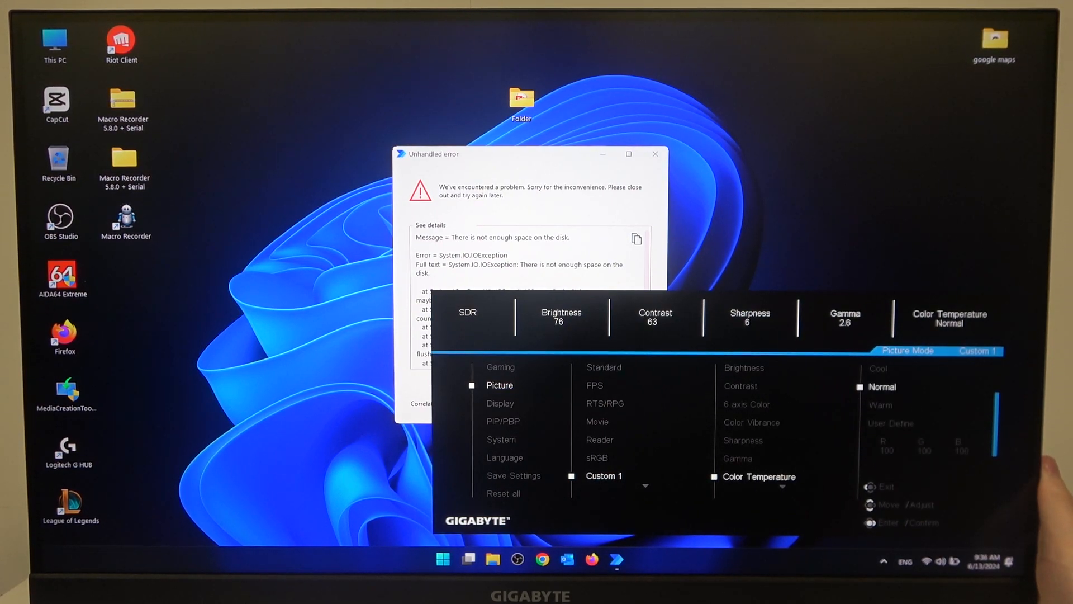